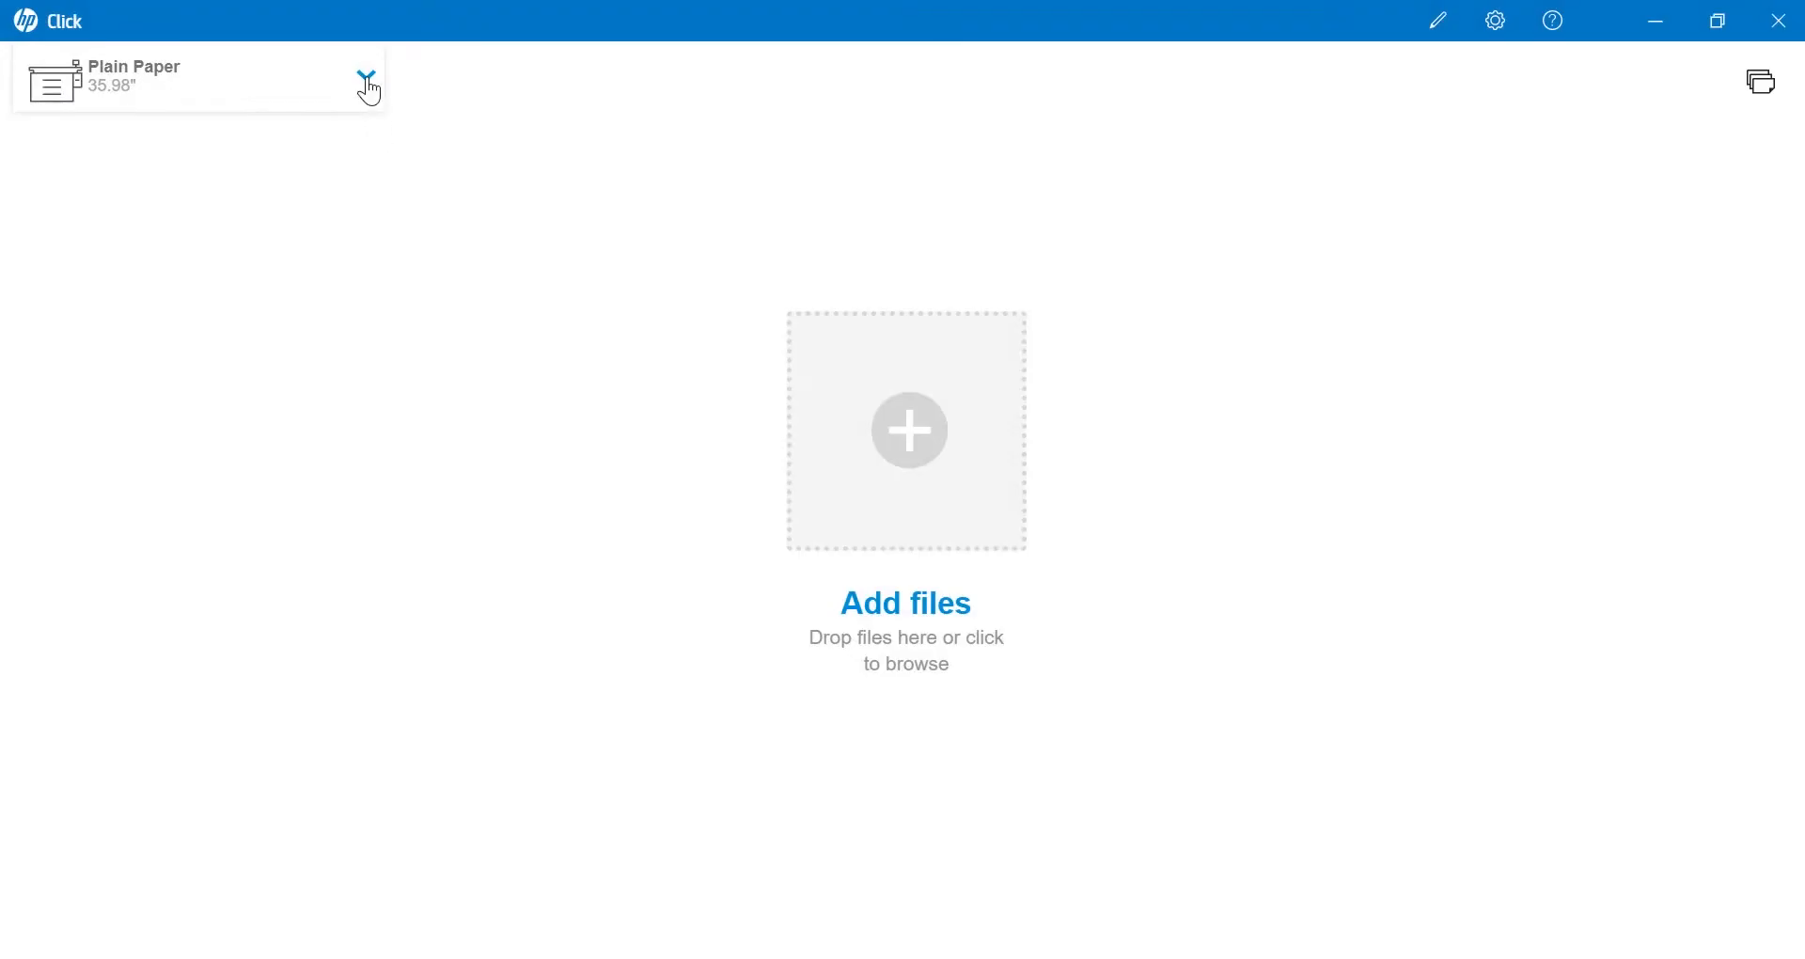
- Confirm the printer, add the Popcorn poster and CAD floor-plan PDFs, and pick the clipping-free layout
left_click(363, 77)
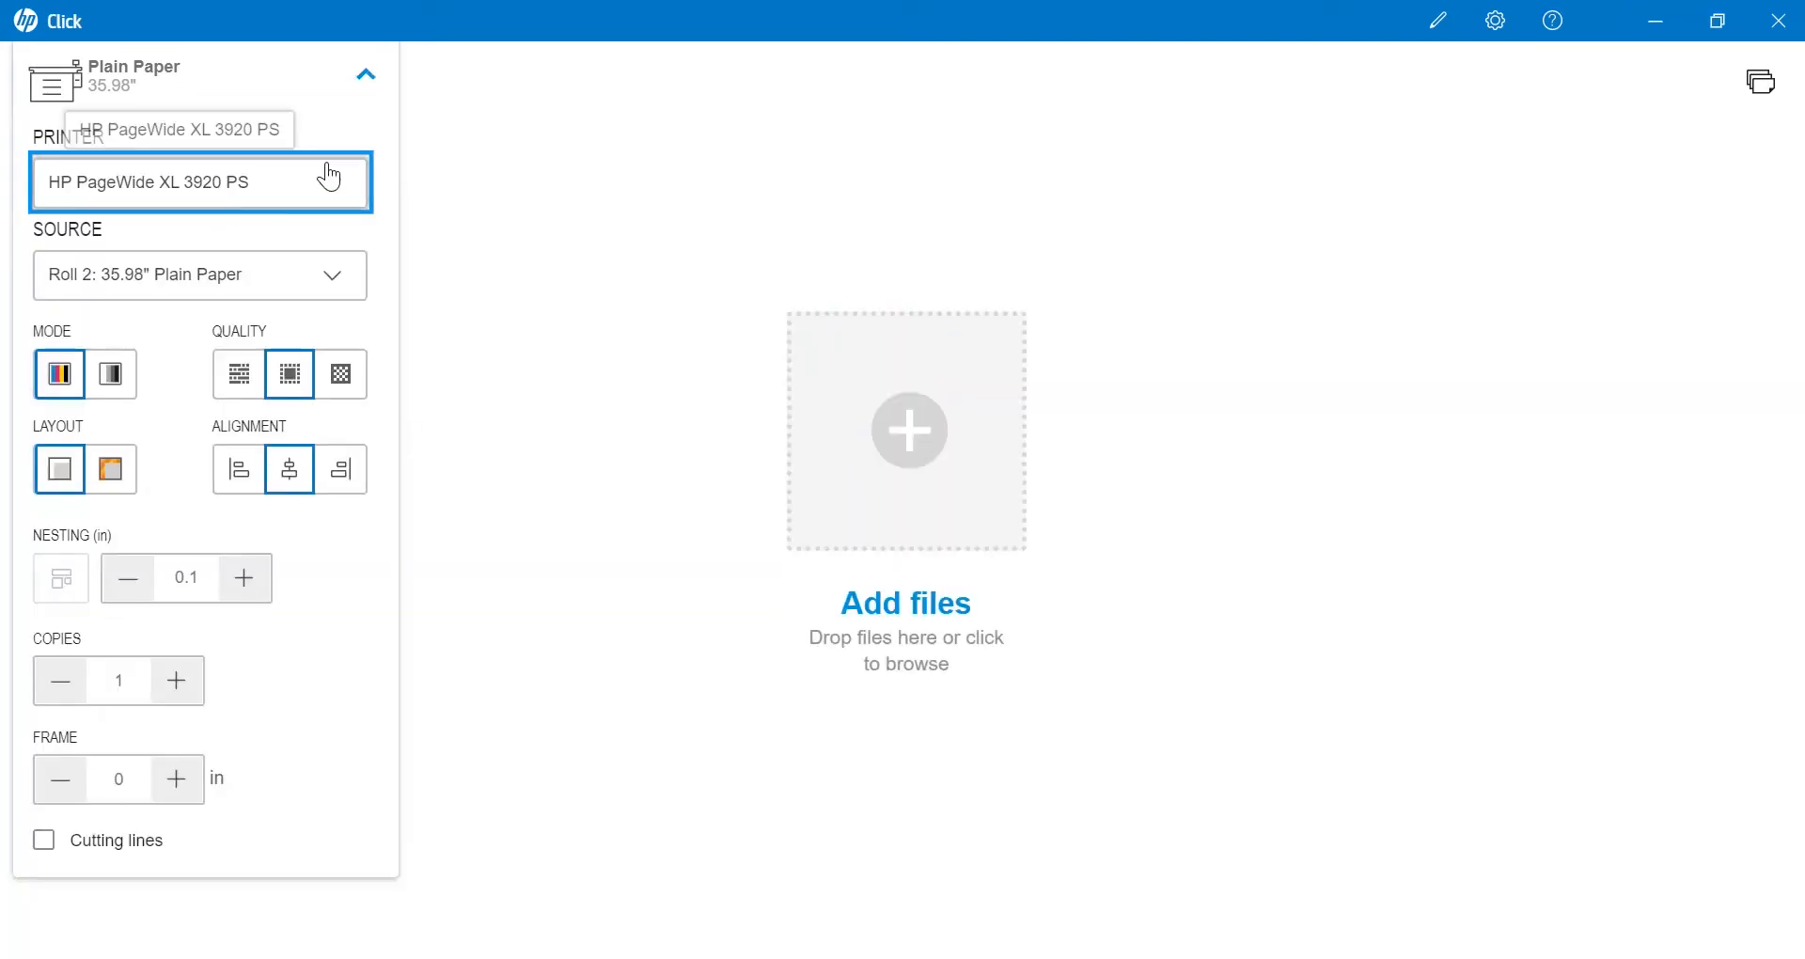
left_click(367, 73)
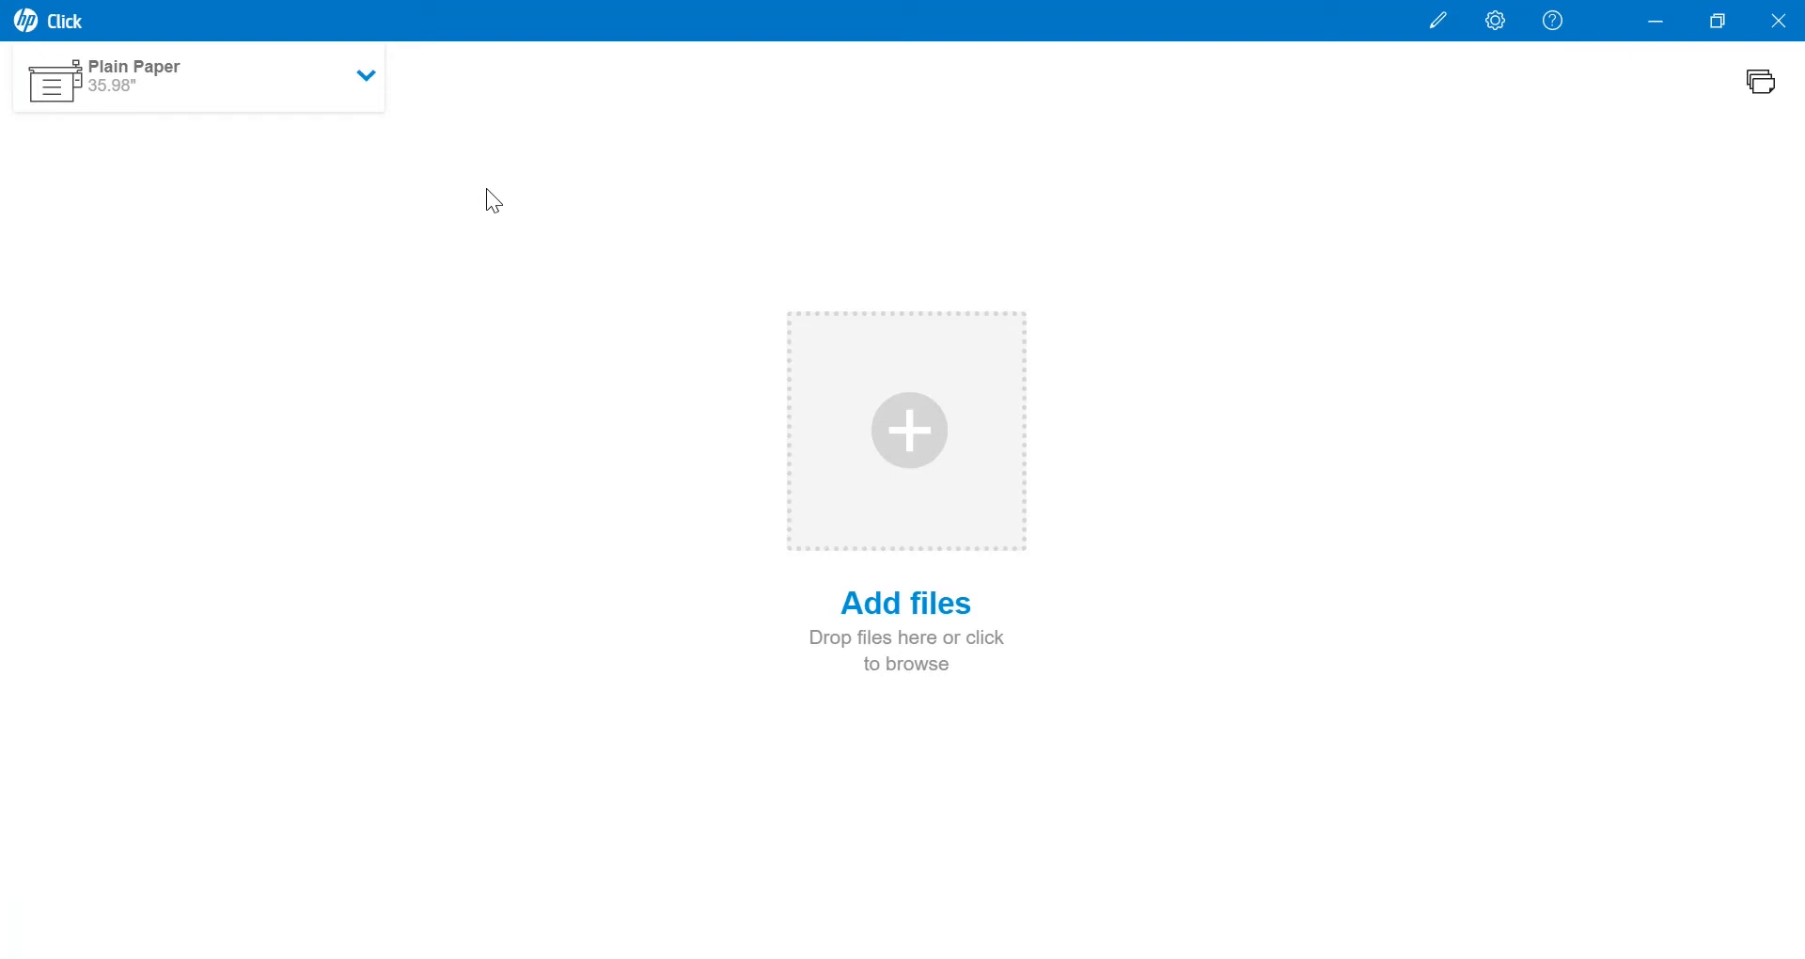
mouse_move(1182, 937)
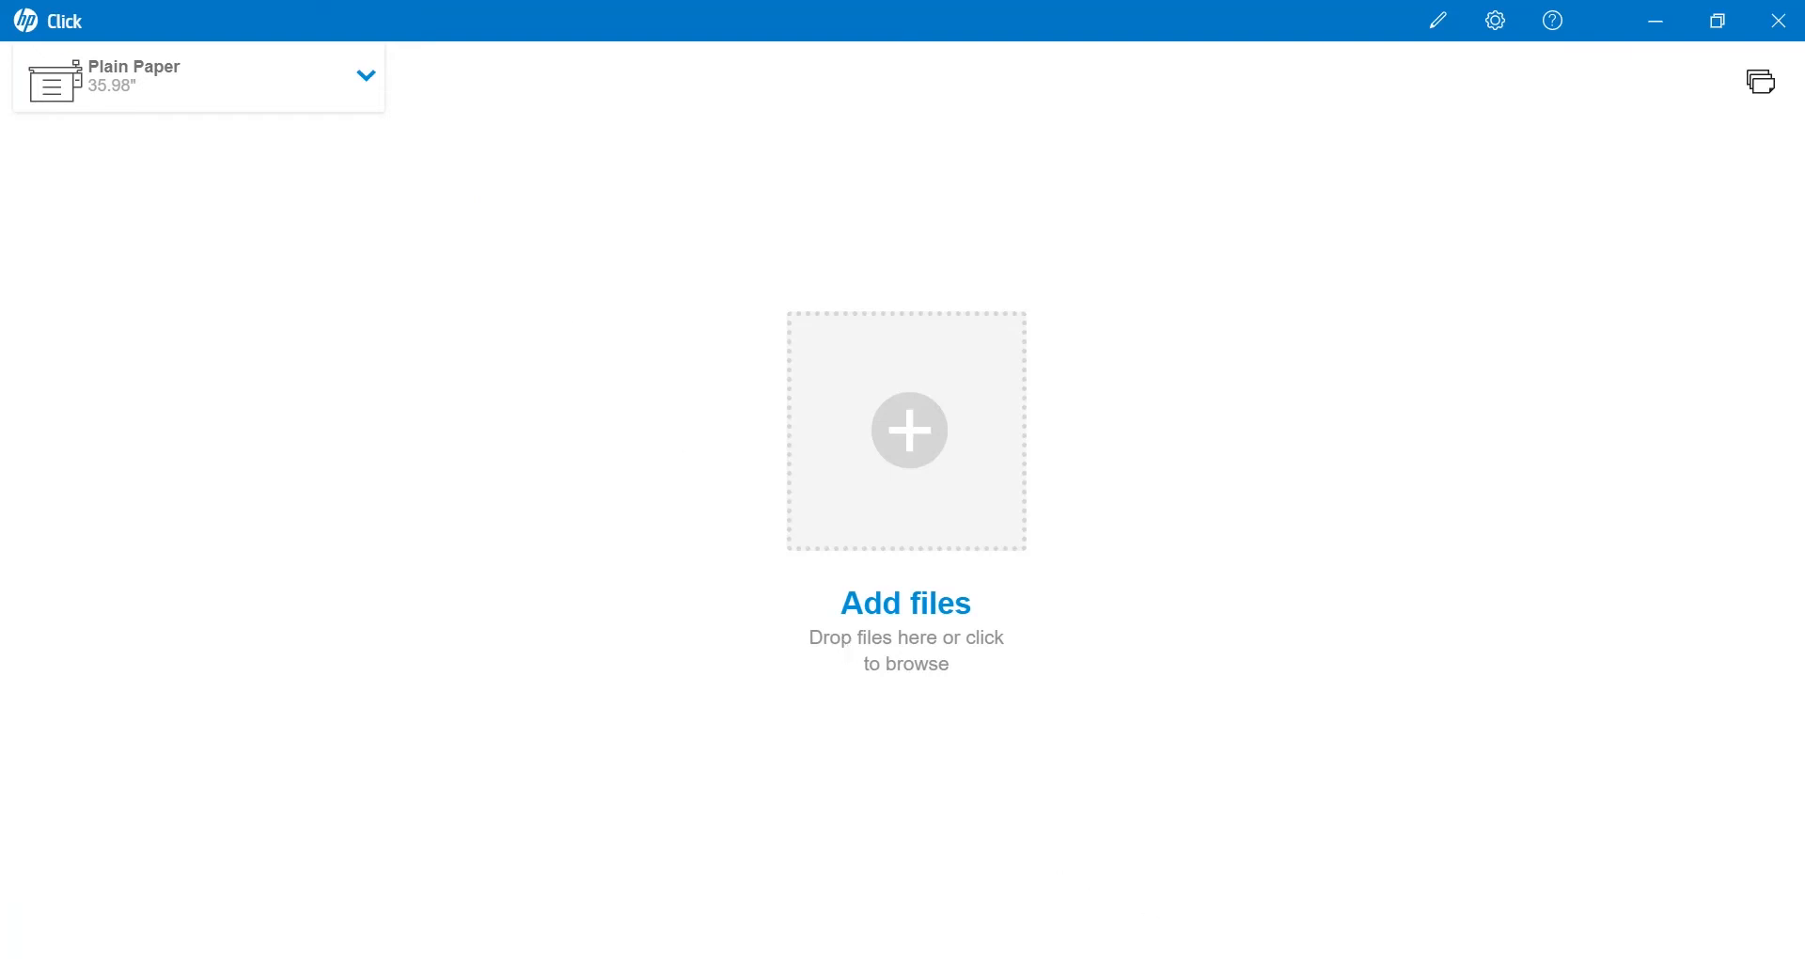
left_click(908, 430)
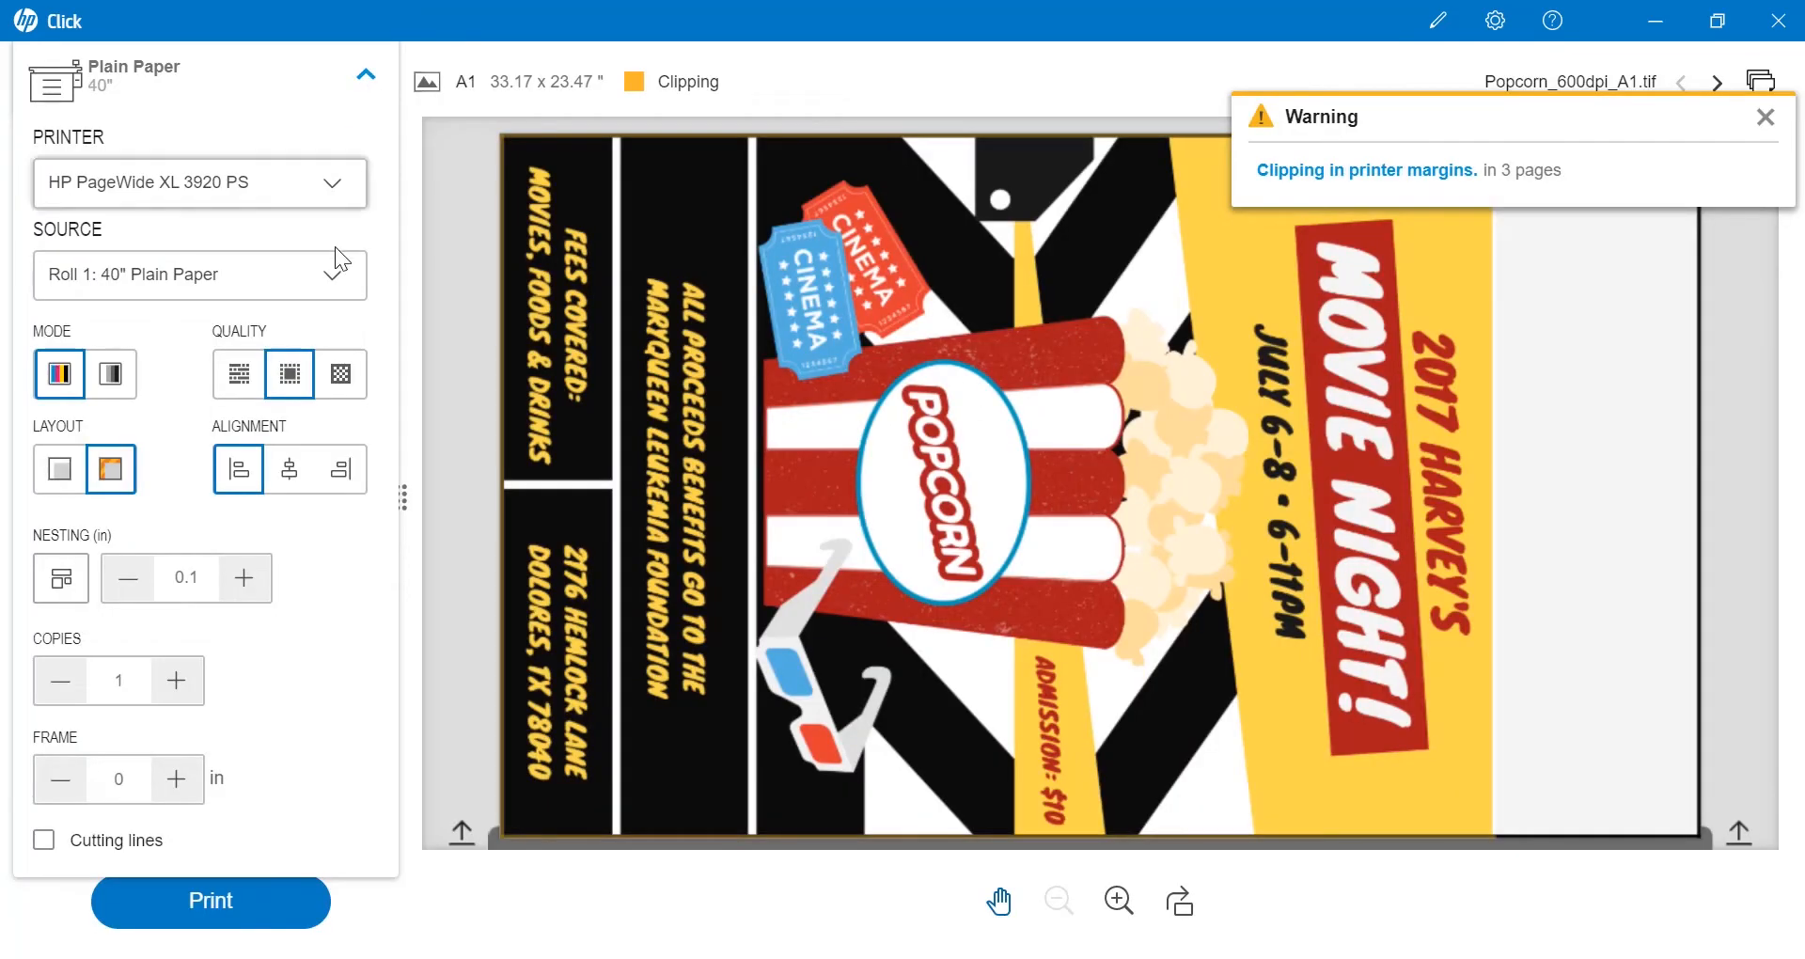
mouse_move(339, 293)
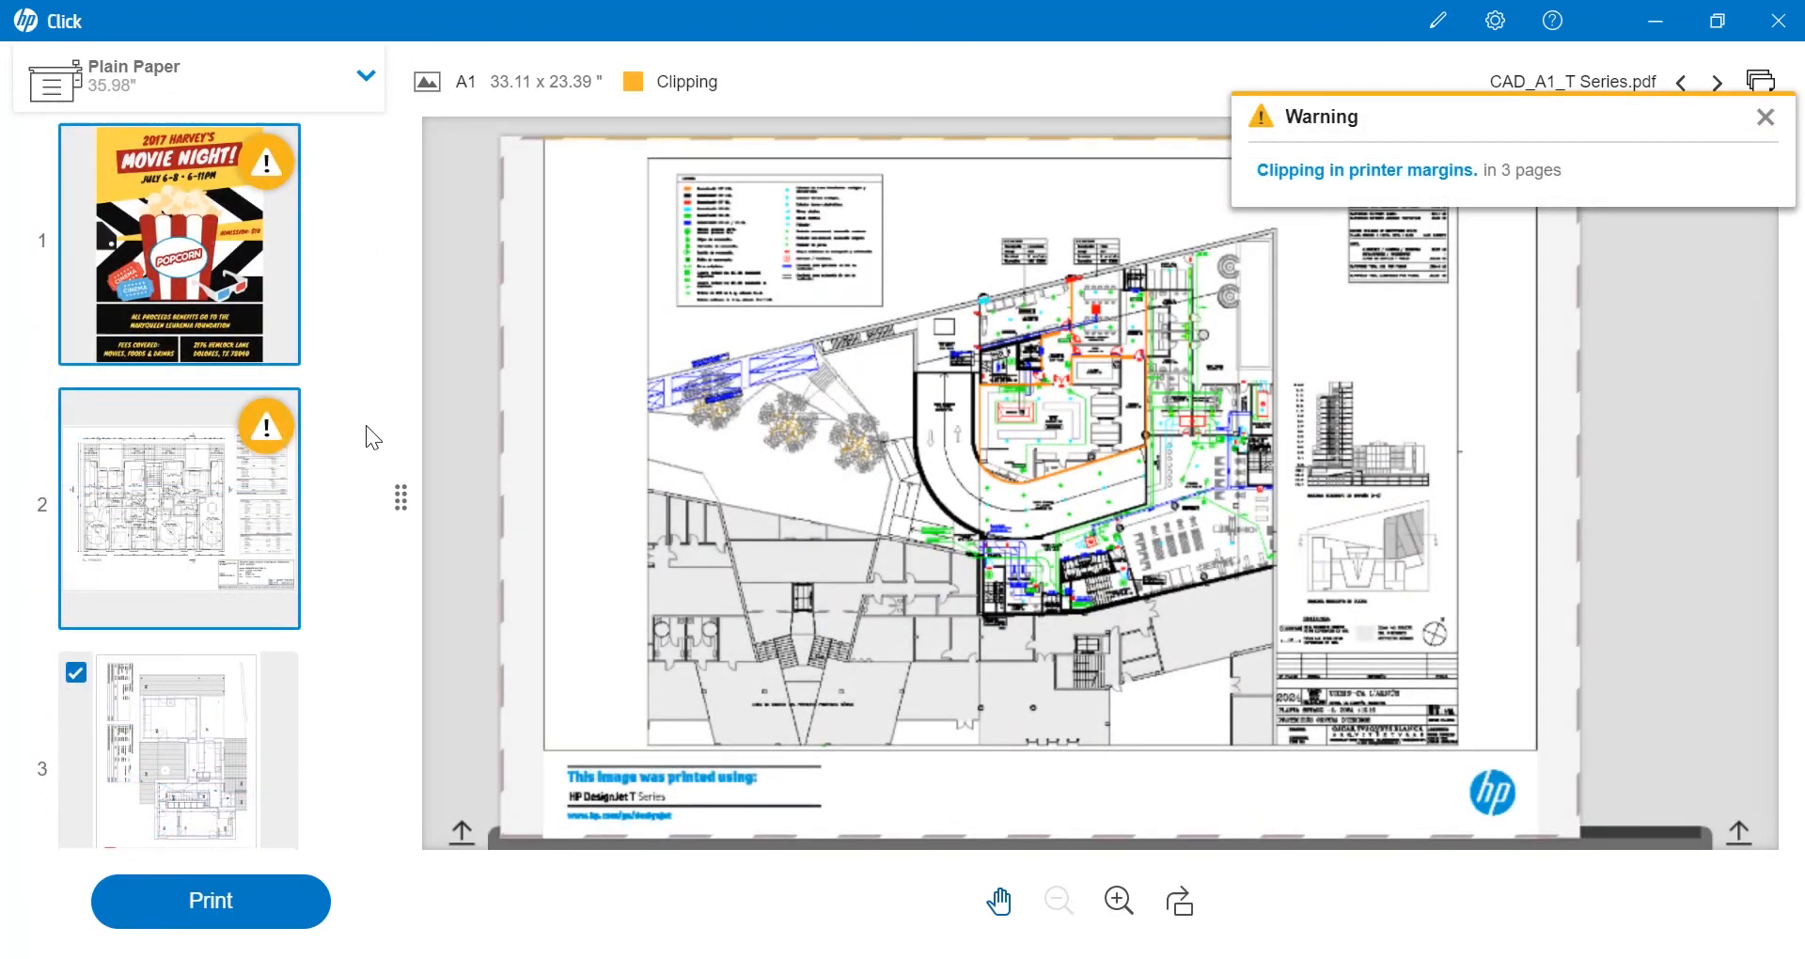
mouse_move(268, 201)
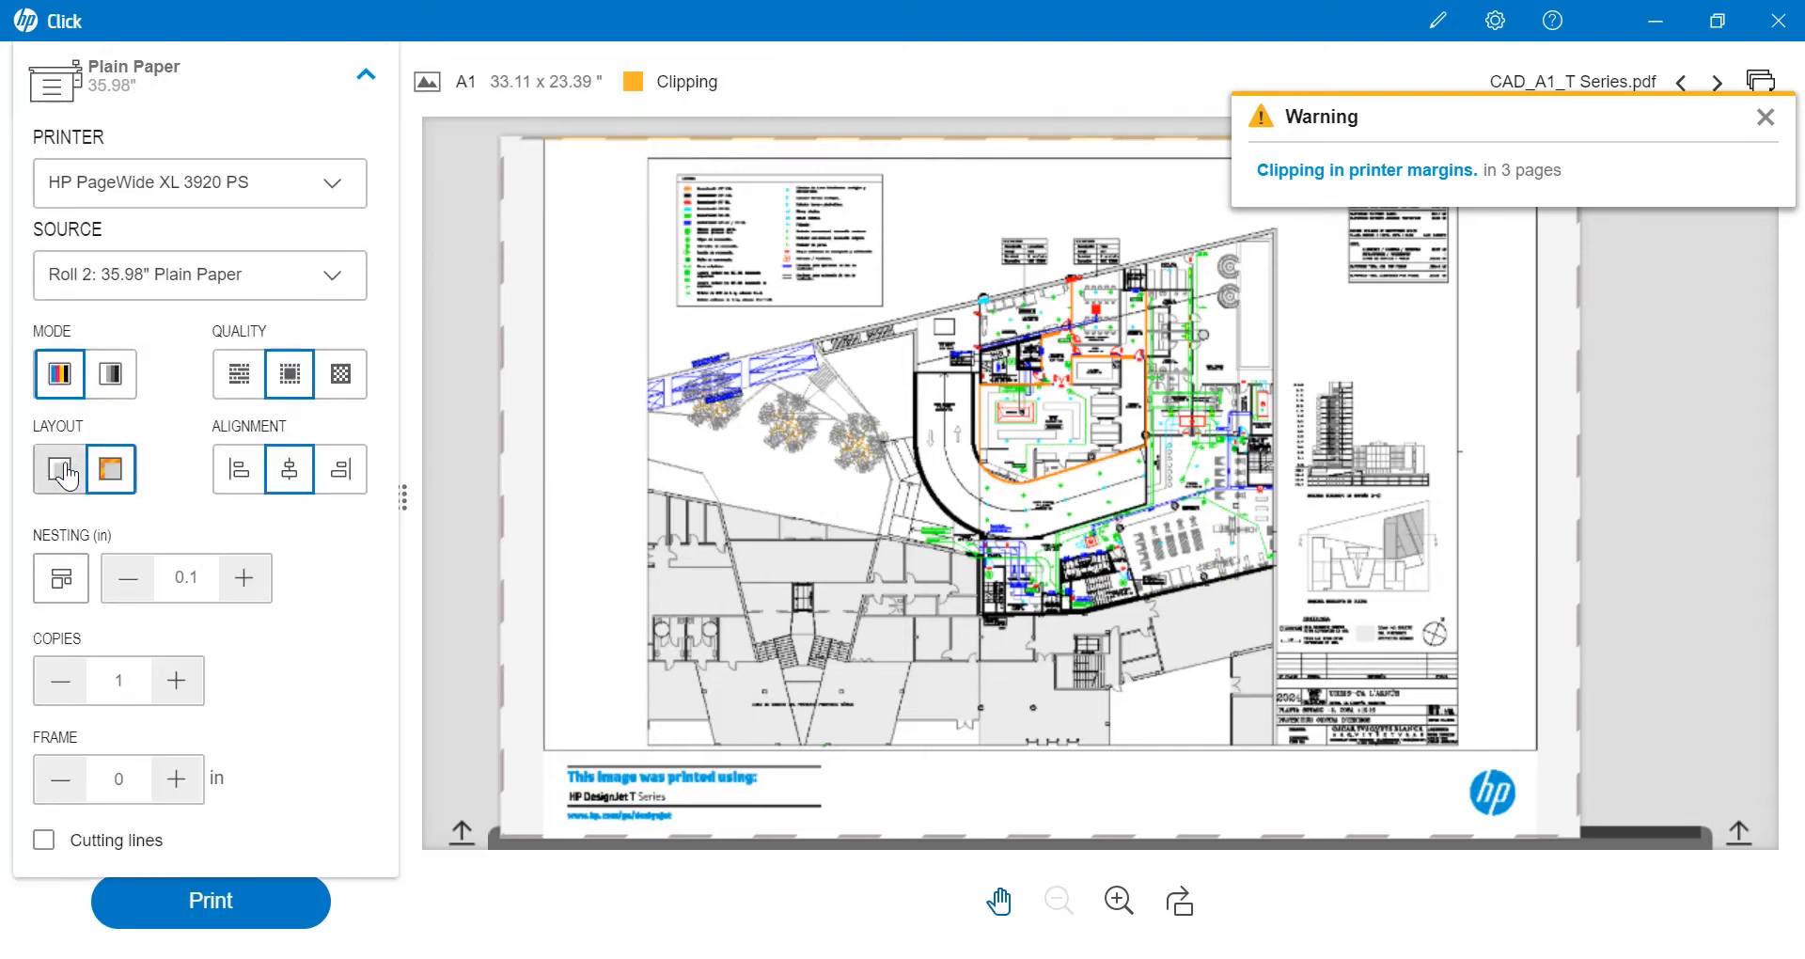
left_click(59, 469)
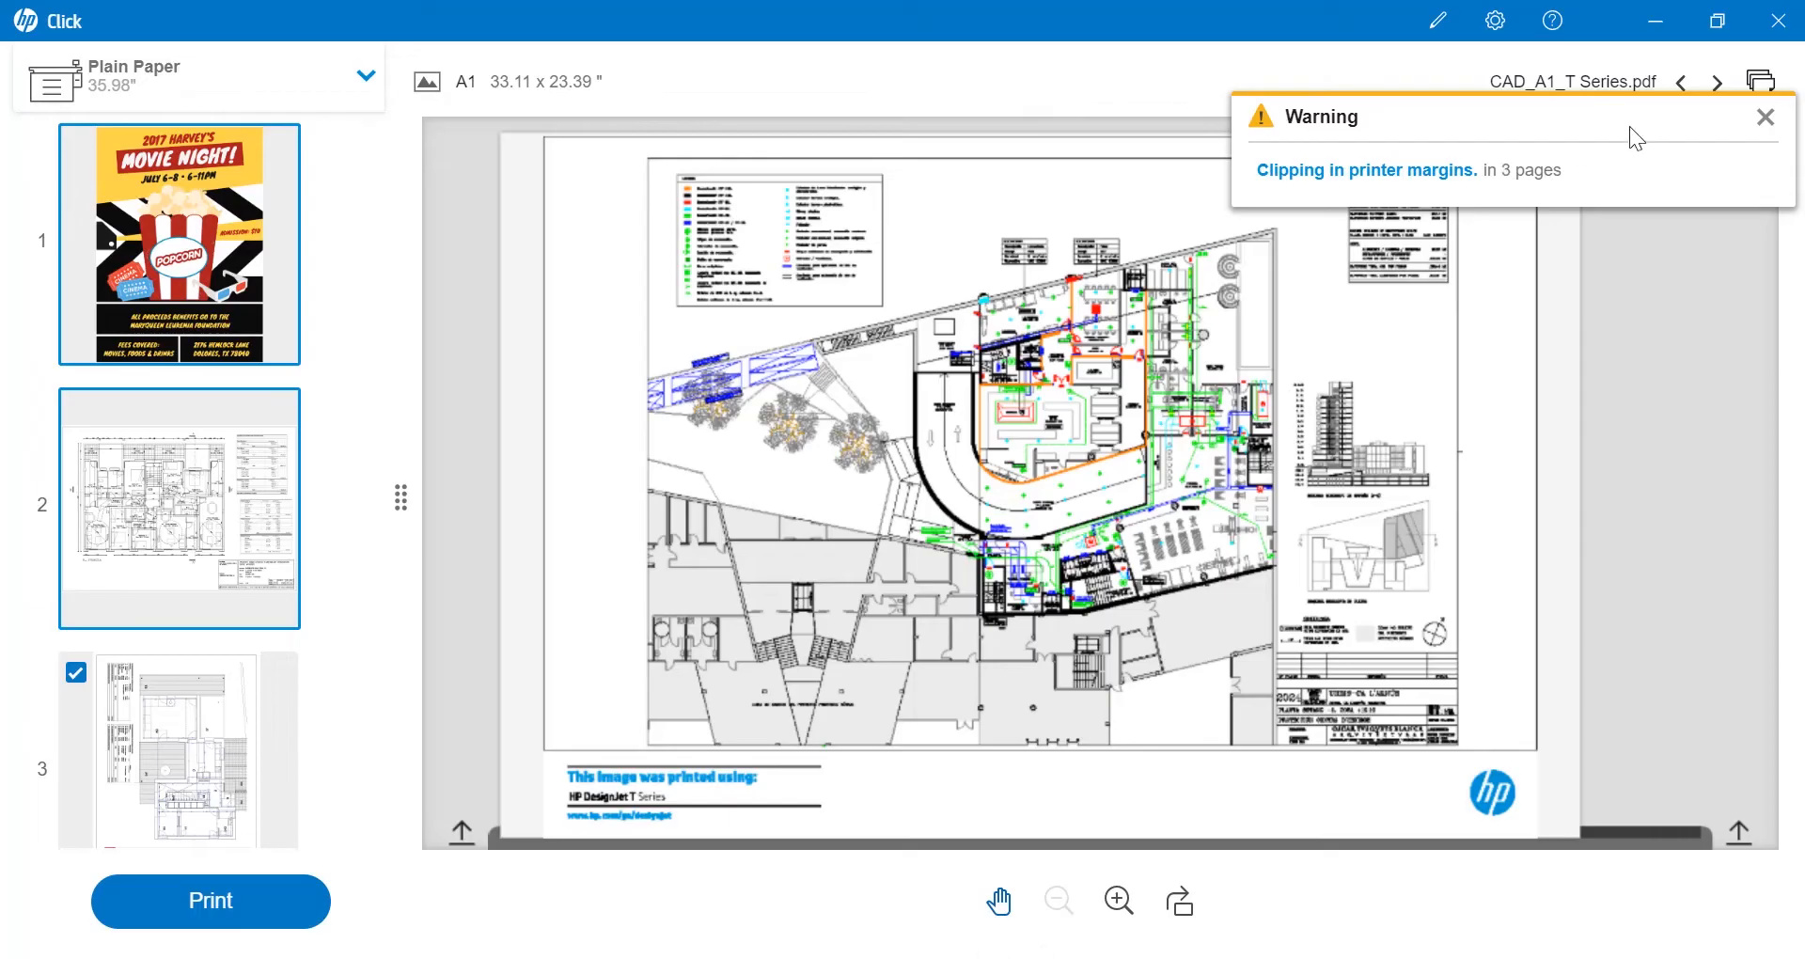
- Dismiss the margin clipping warning message
left_click(1766, 117)
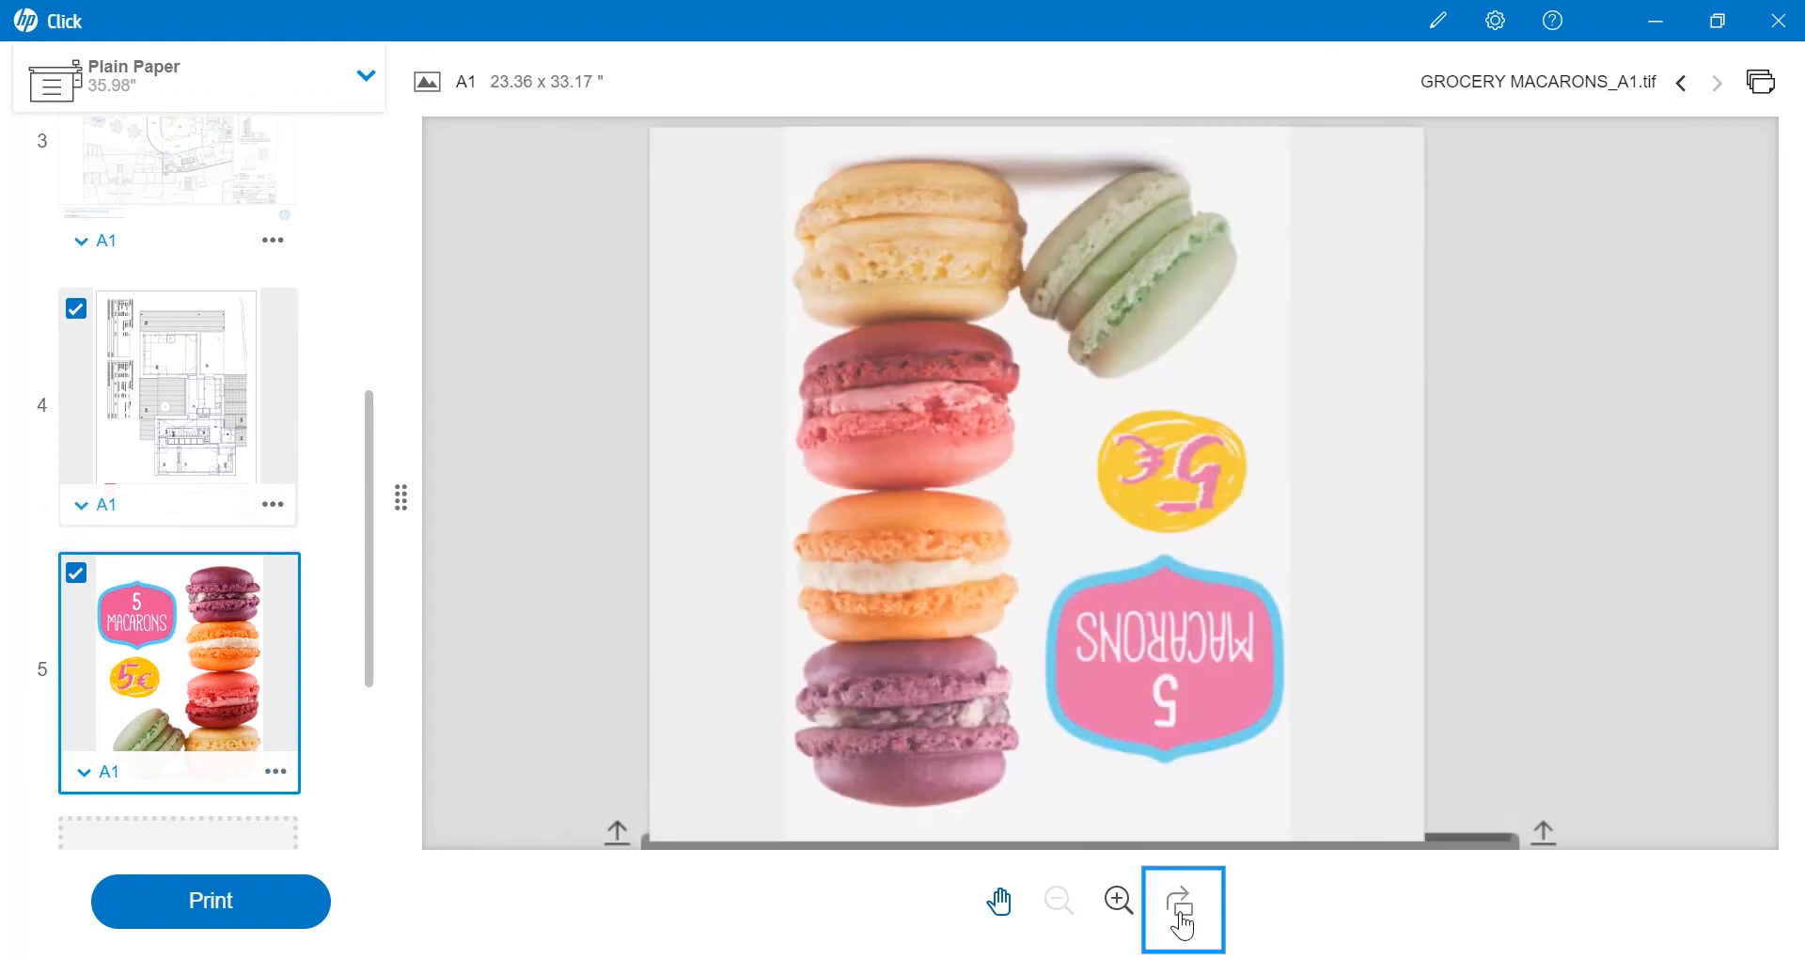
- Rotate the macarons poster upright and show My Documents with the two earlier CAD Project prints
left_click(1181, 909)
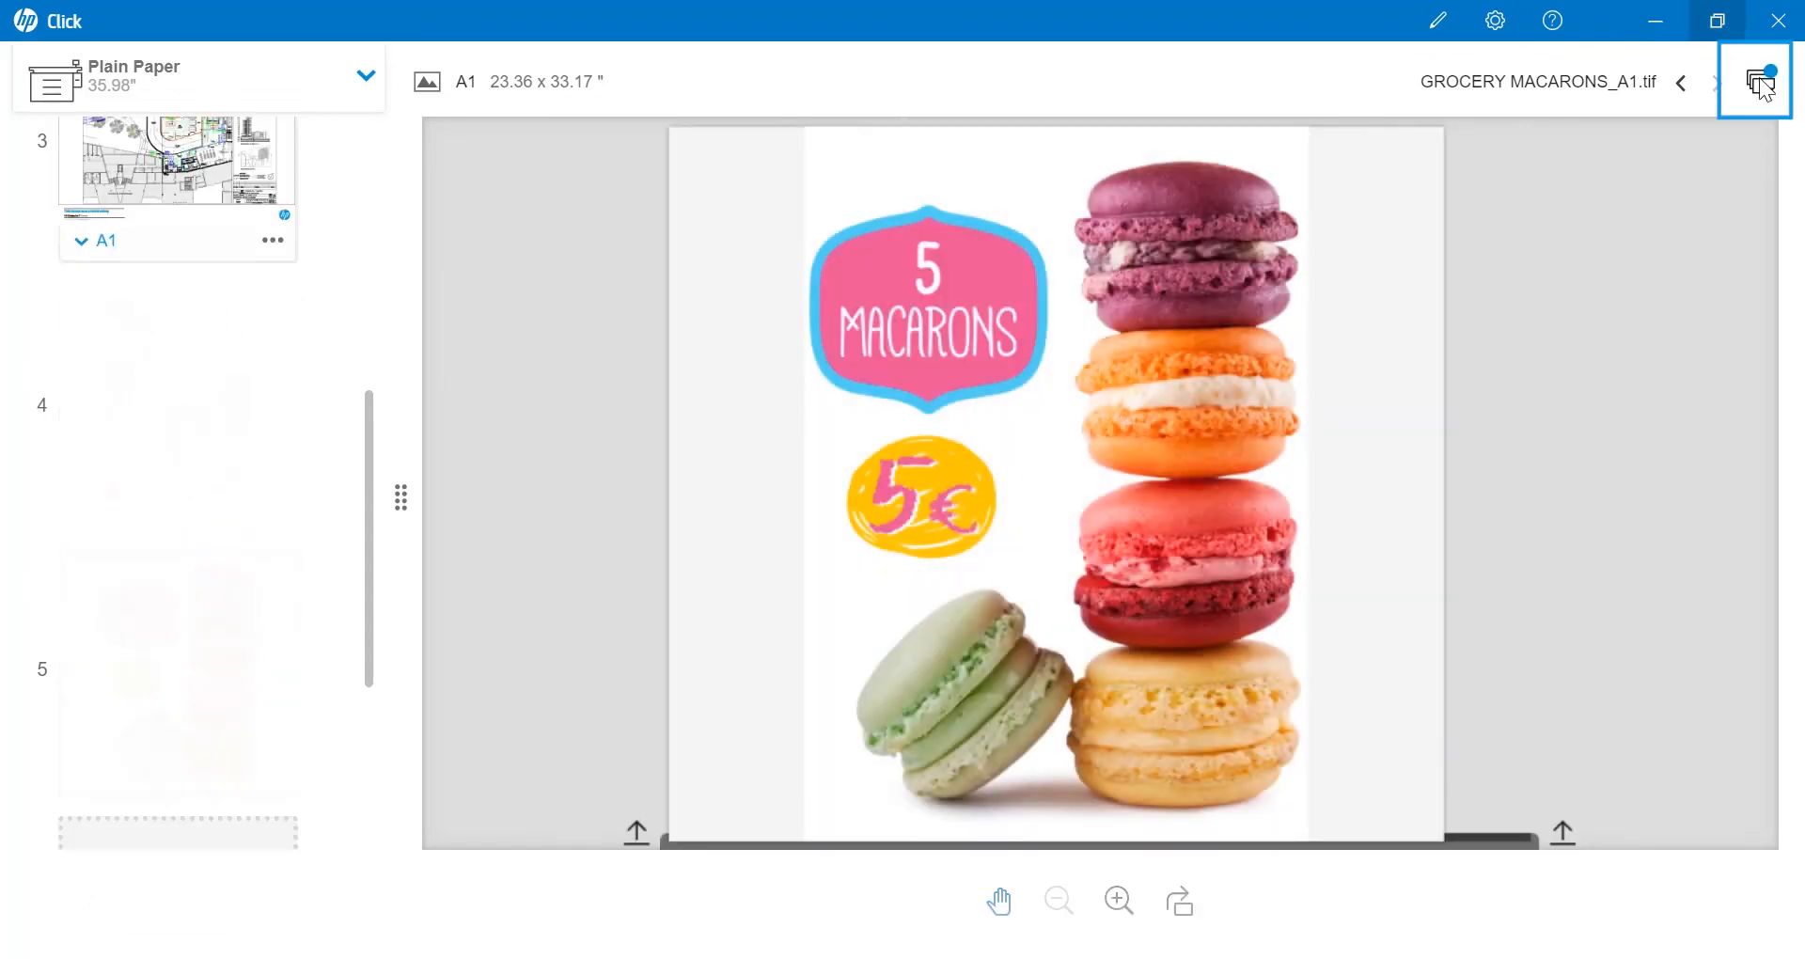
left_click(1754, 80)
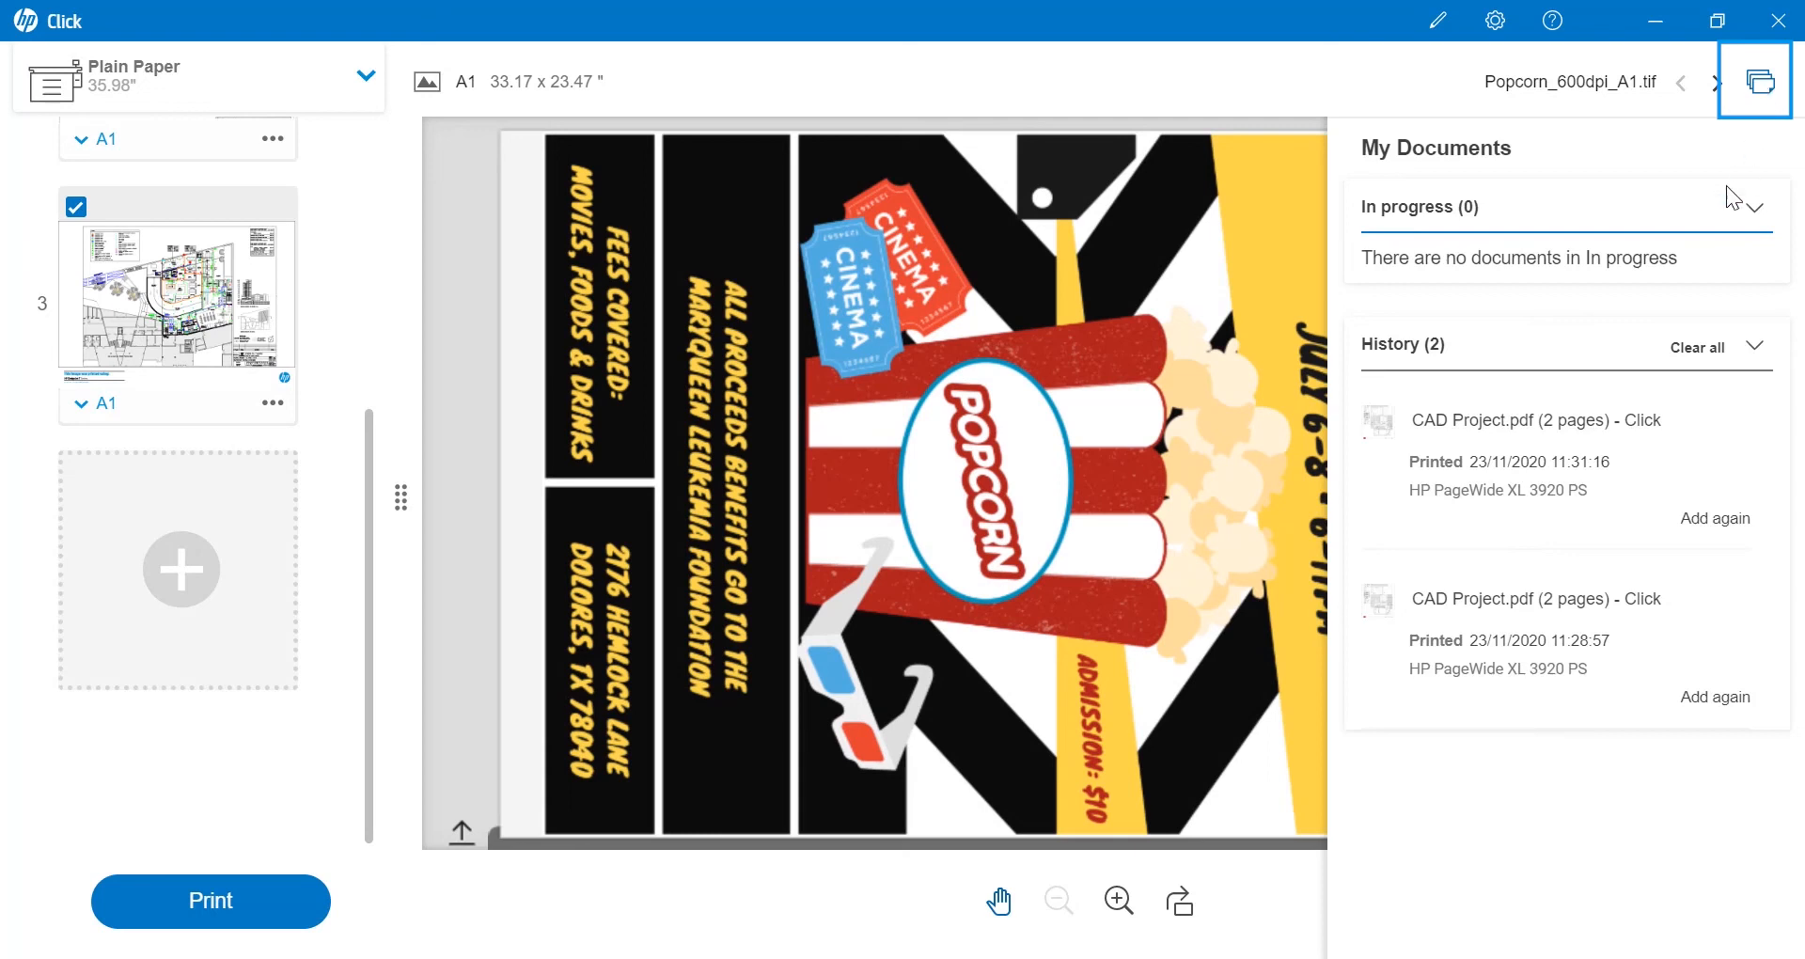